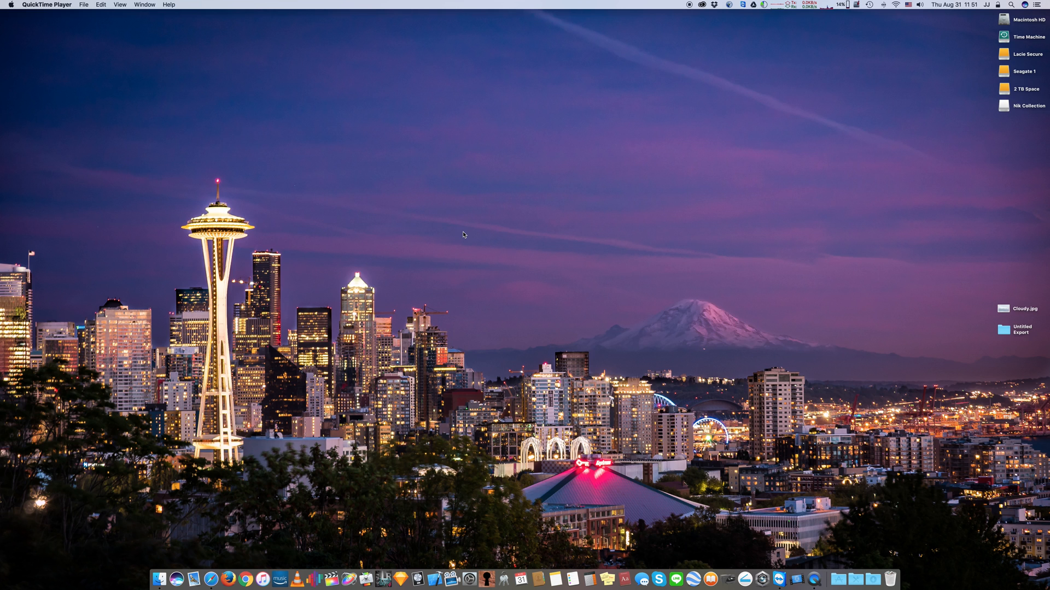
pyautogui.moveTo(695, 72)
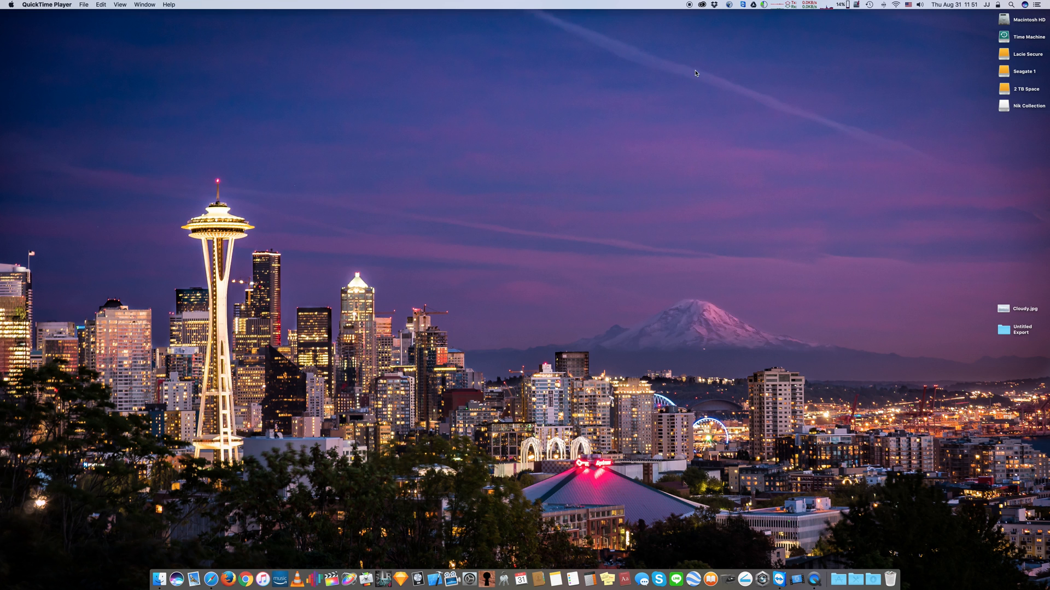
# Step: Launch Lightroom CC (2015) from the Creative Cloud Apps panel
pyautogui.click(701, 5)
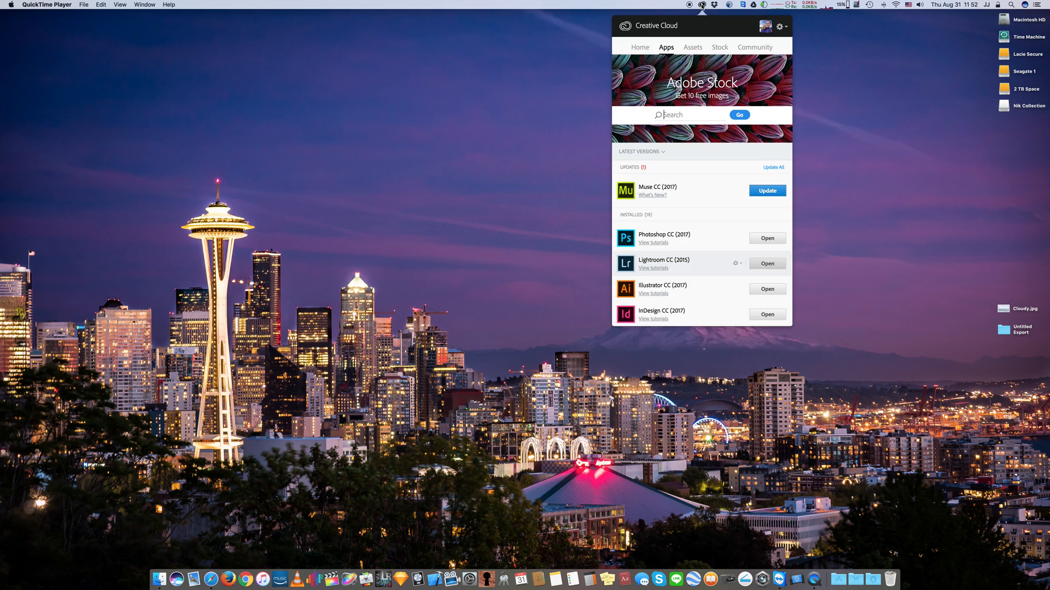
pyautogui.moveTo(767, 263)
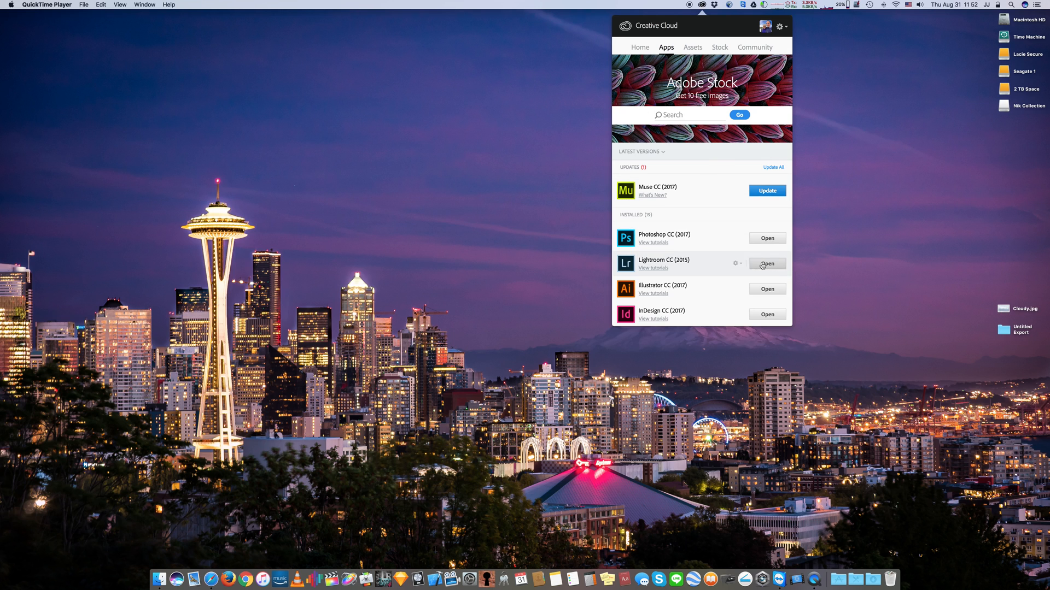
pyautogui.click(767, 263)
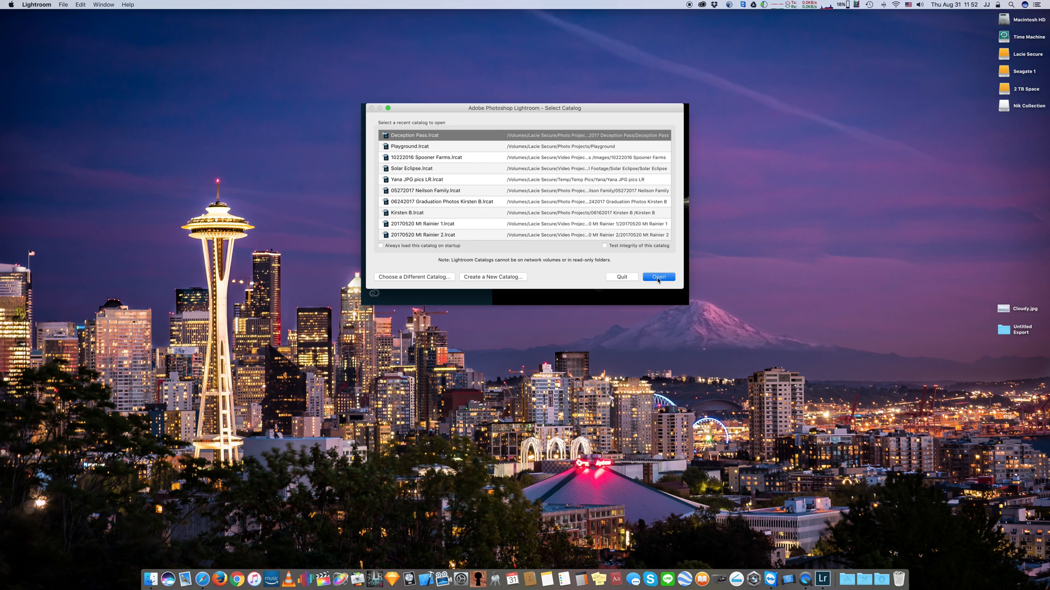
# Step: Open the Deception Pass catalog, filter the filmstrip to Flagged, and open a Finder window
pyautogui.click(657, 277)
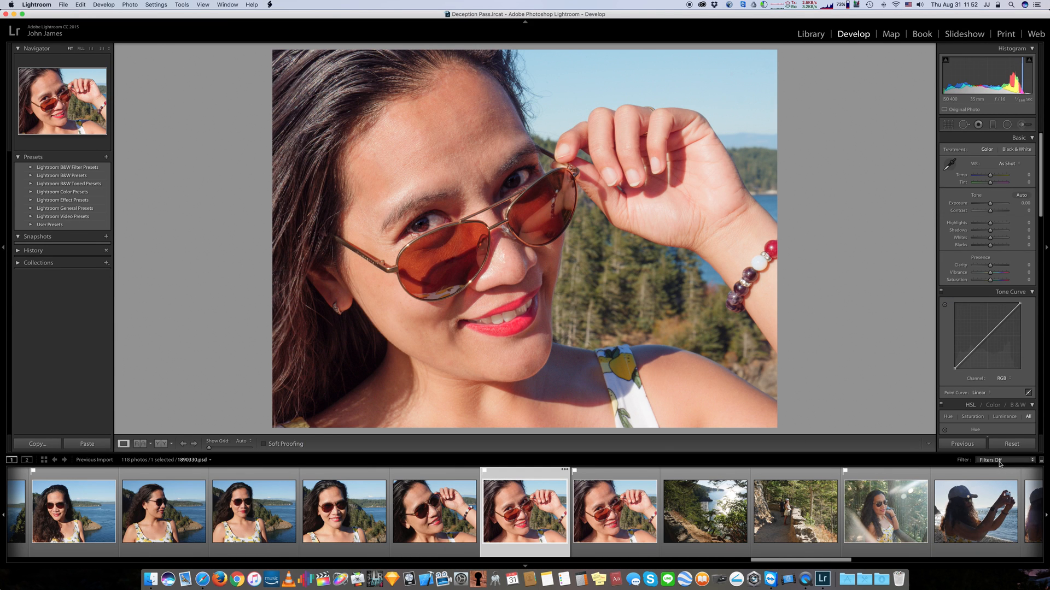
pyautogui.click(997, 460)
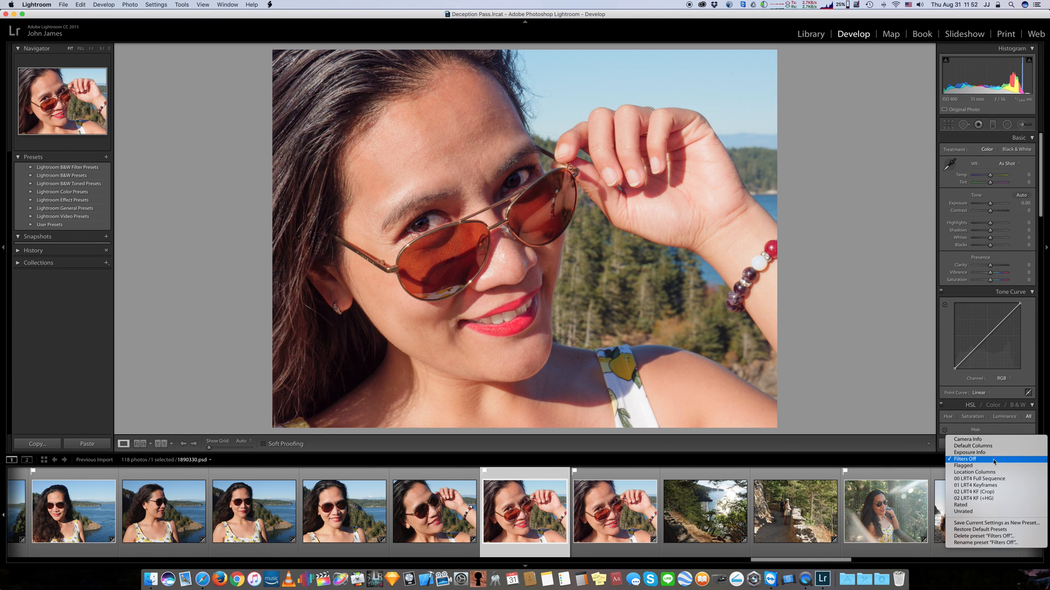
pyautogui.click(962, 465)
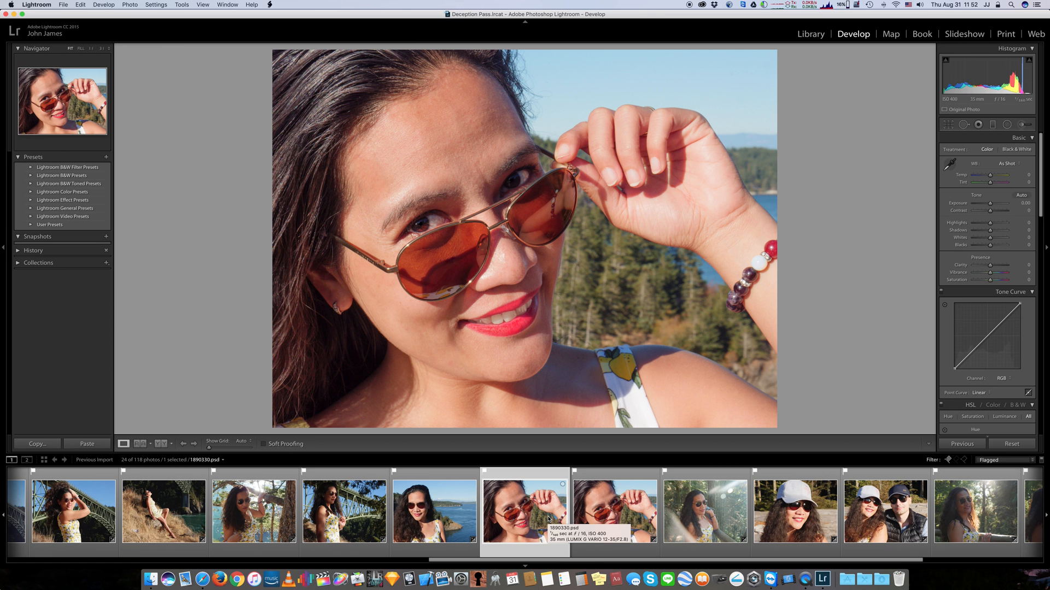
pyautogui.click(150, 579)
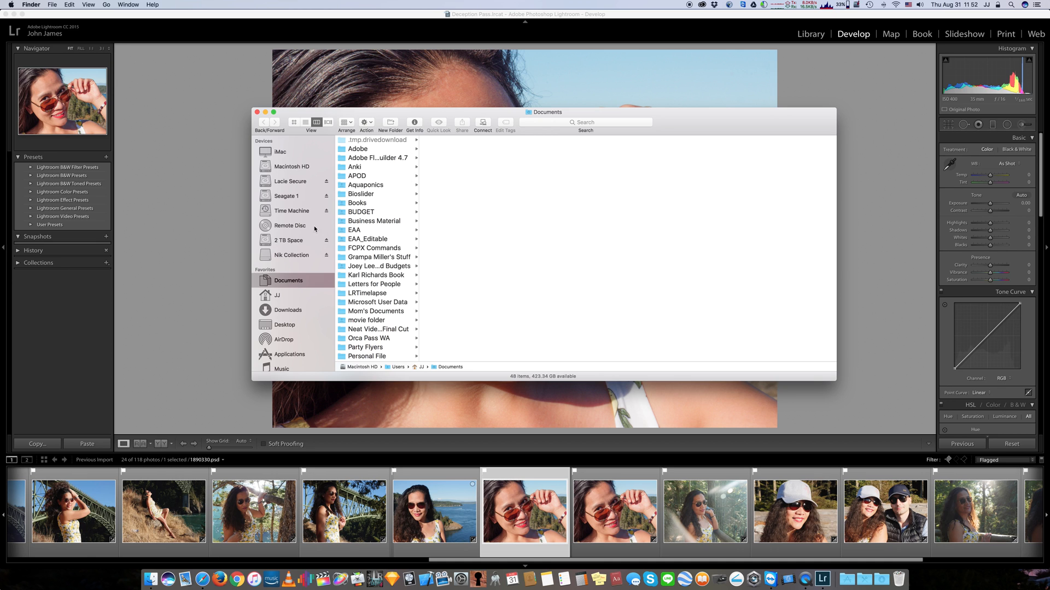
# Step: Browse Lacie Secure > Photo Projects > 08262017 Deception Pass > PSD and select 1890330.psd
pyautogui.click(289, 181)
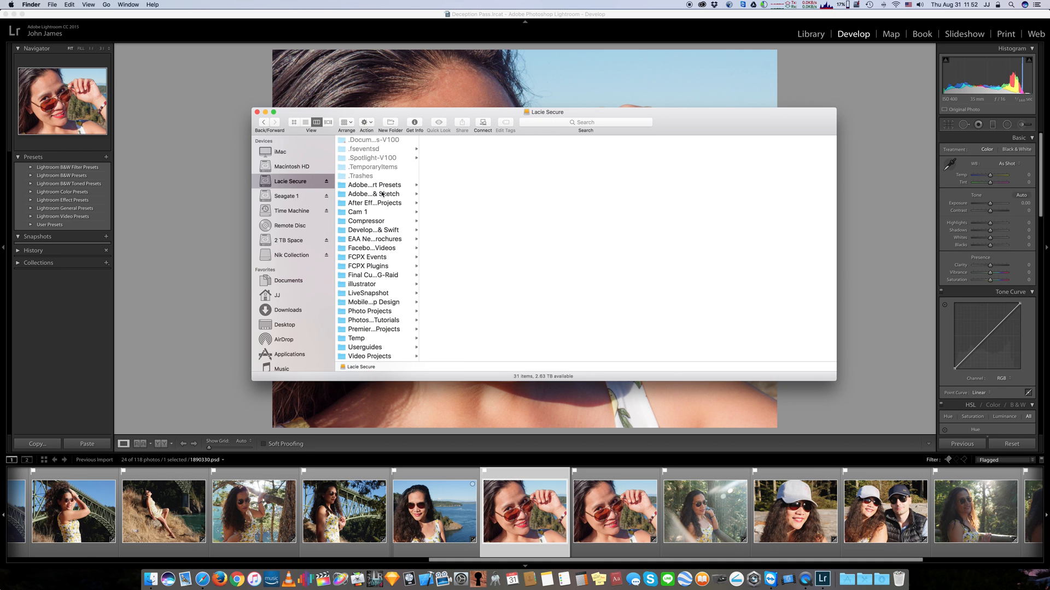
pyautogui.moveTo(390, 332)
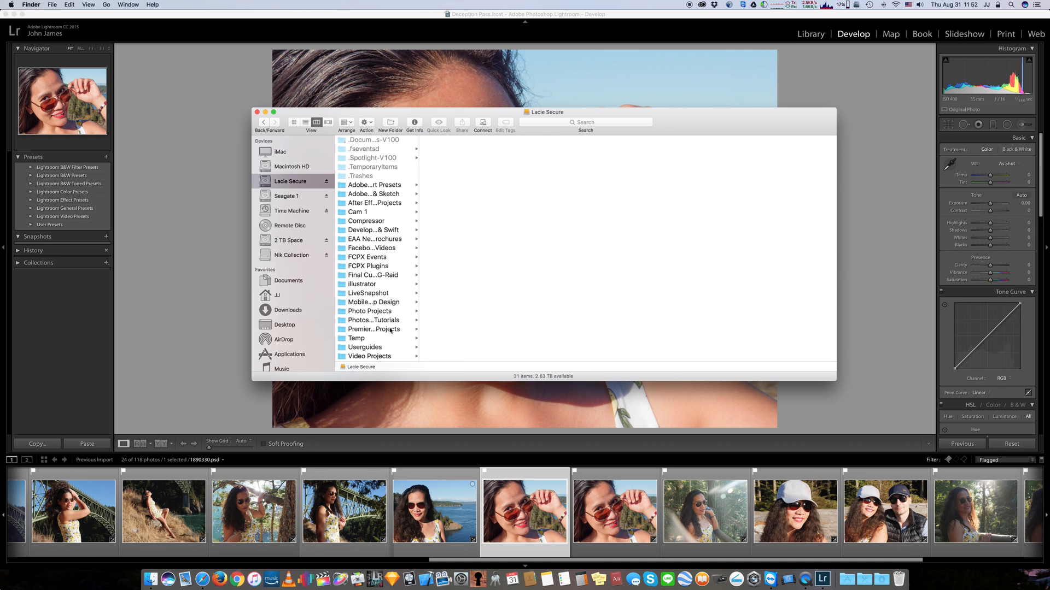
pyautogui.click(369, 311)
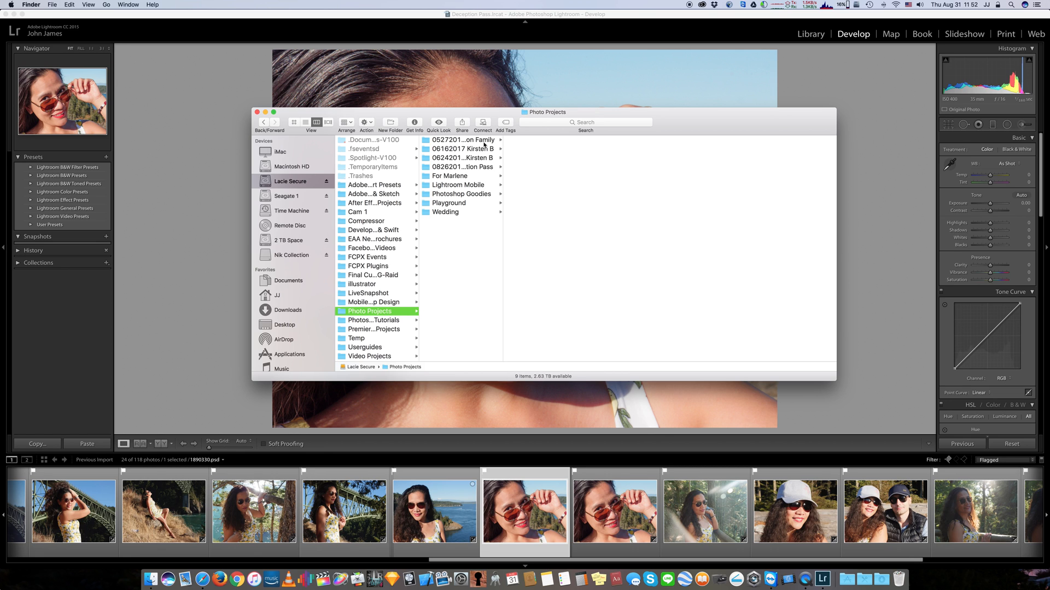
pyautogui.moveTo(501, 176)
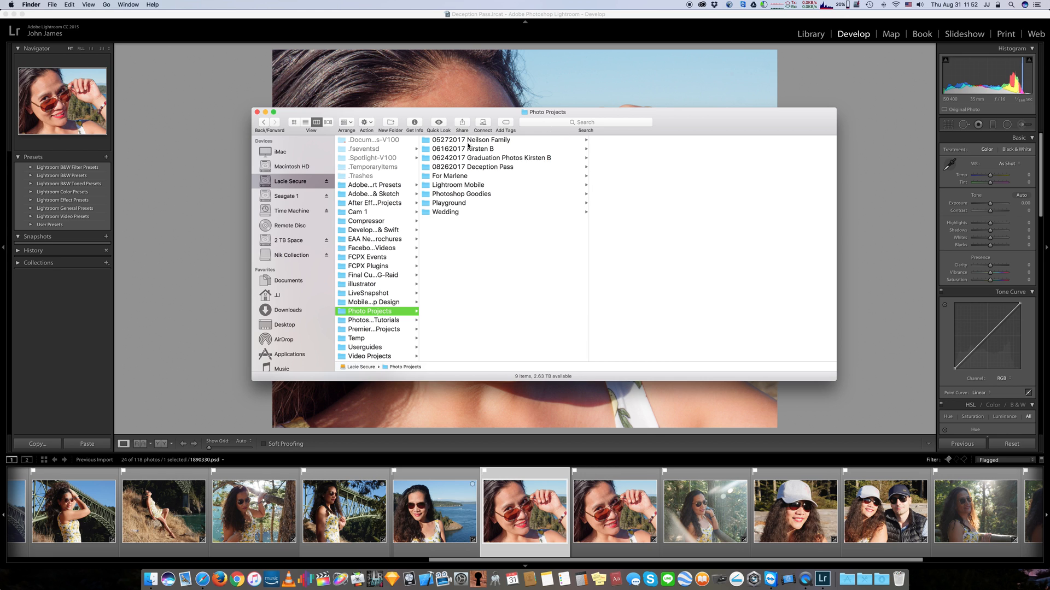
pyautogui.click(471, 167)
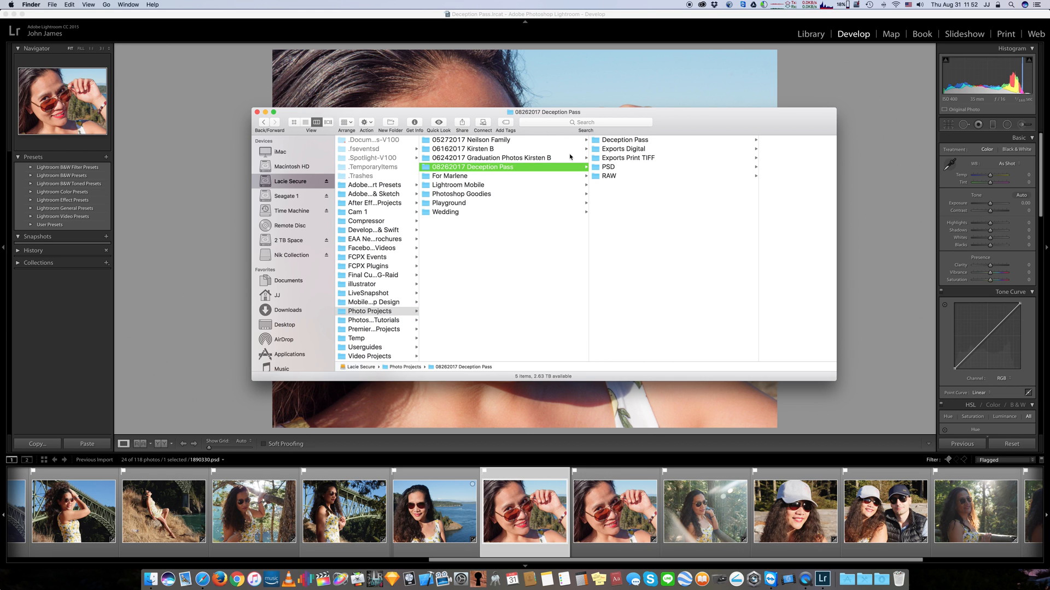
pyautogui.moveTo(636, 148)
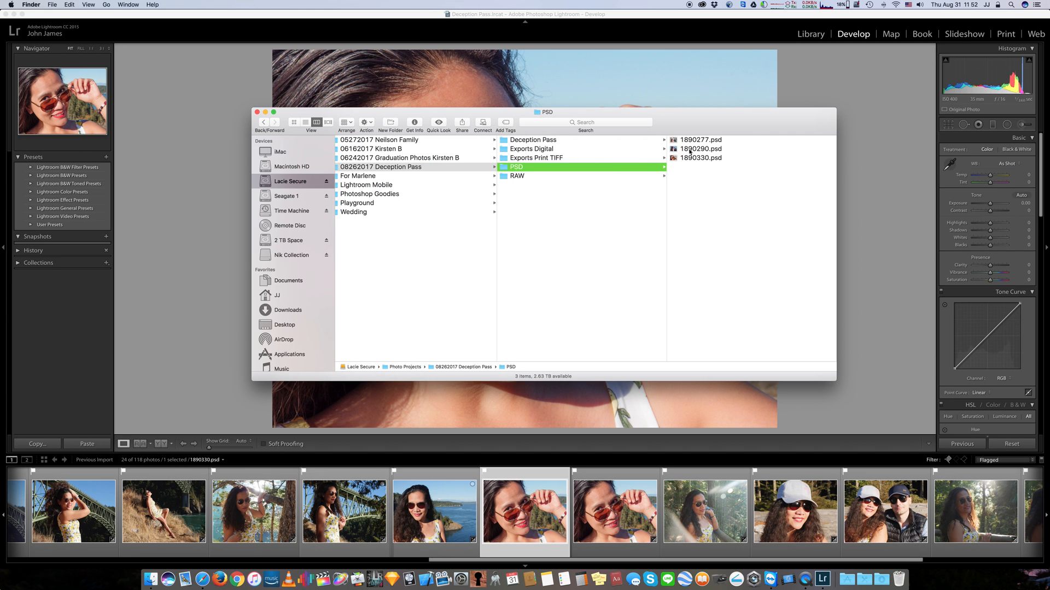
pyautogui.click(701, 157)
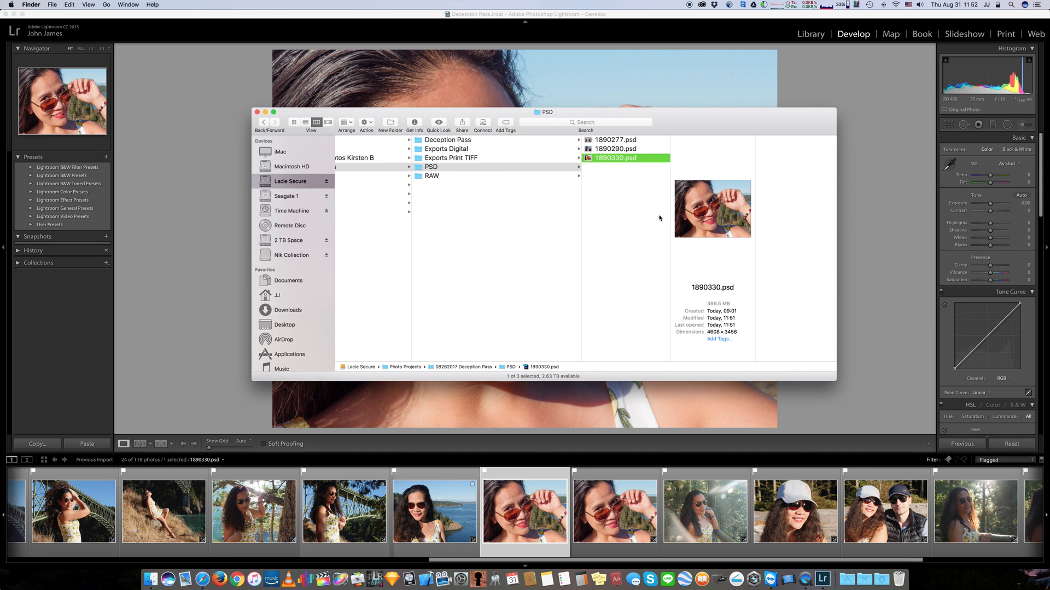
pyautogui.moveTo(528, 462)
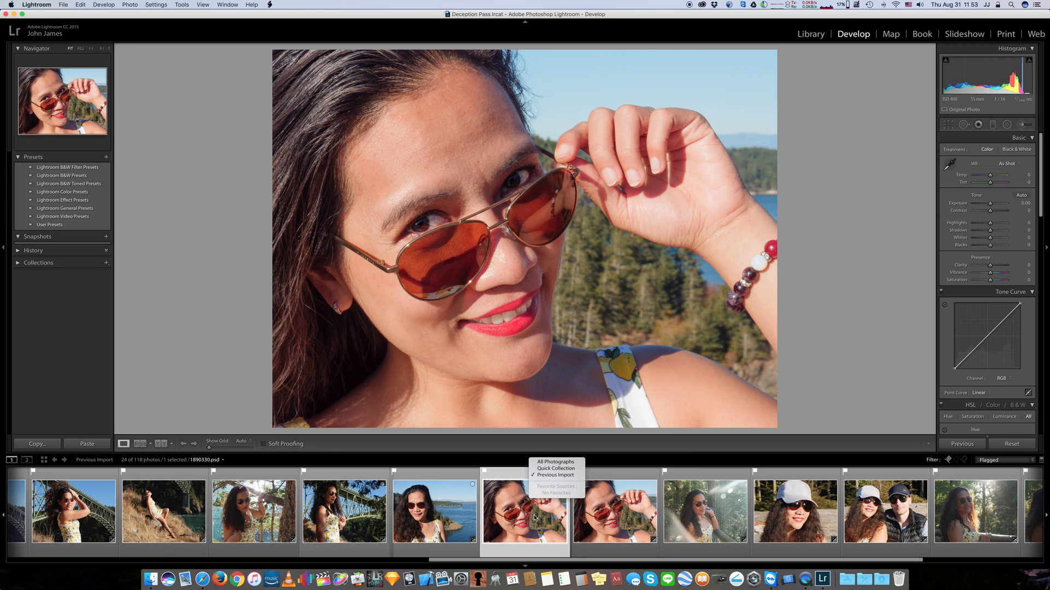
# Step: Compare the raw and PSD versions of the portrait, ending on 1890330.psd
pyautogui.click(614, 511)
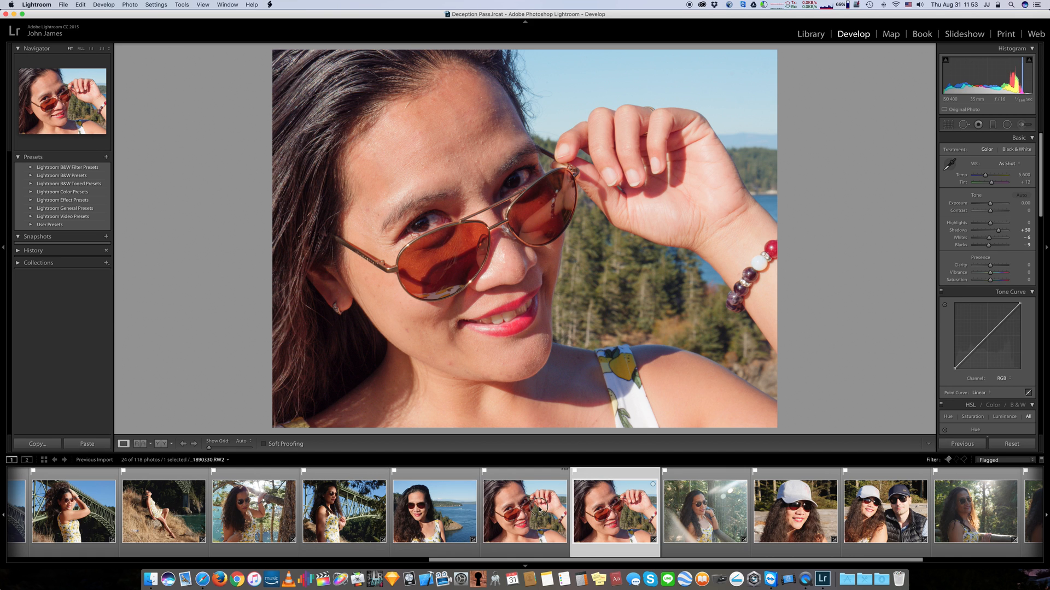
pyautogui.click(525, 510)
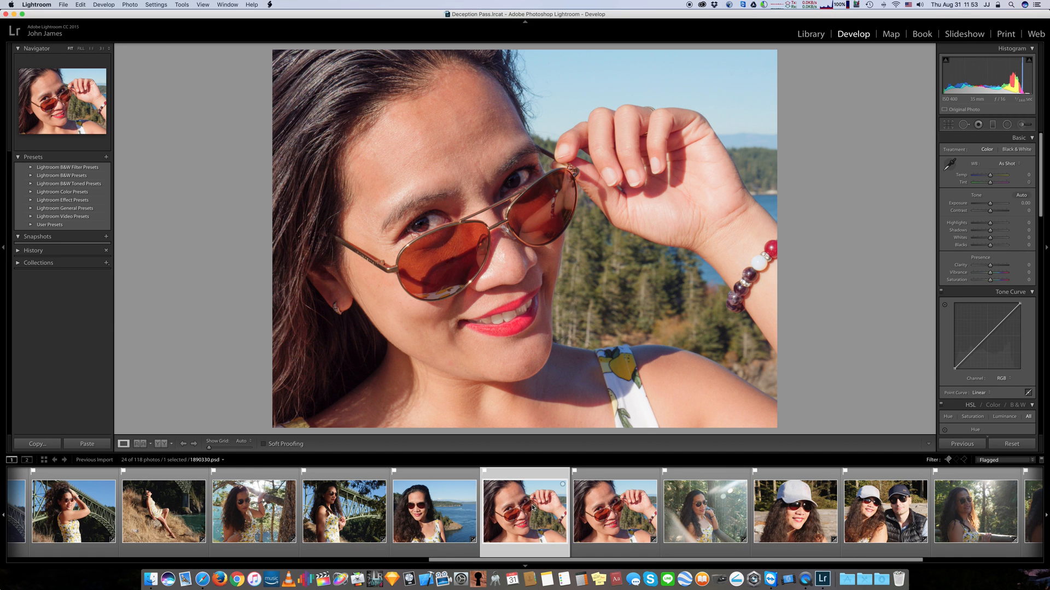
pyautogui.moveTo(397, 460)
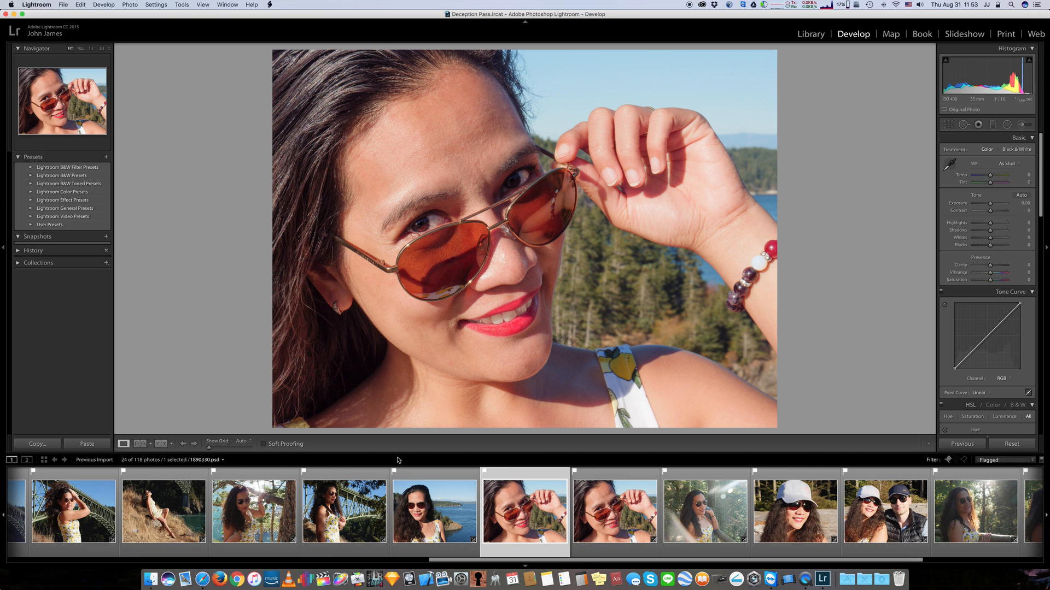
pyautogui.moveTo(215, 464)
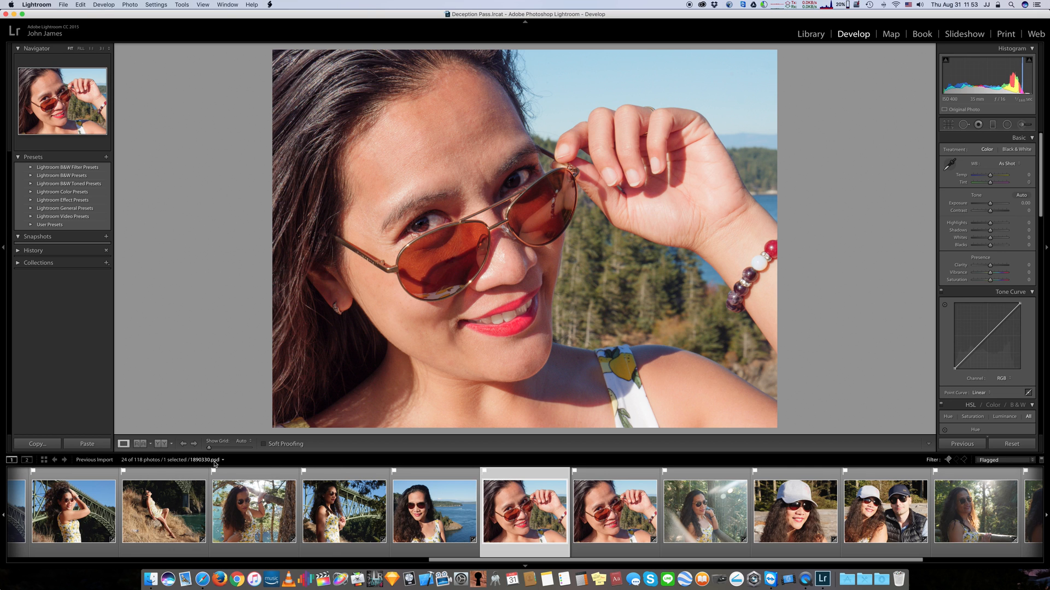
pyautogui.click(614, 511)
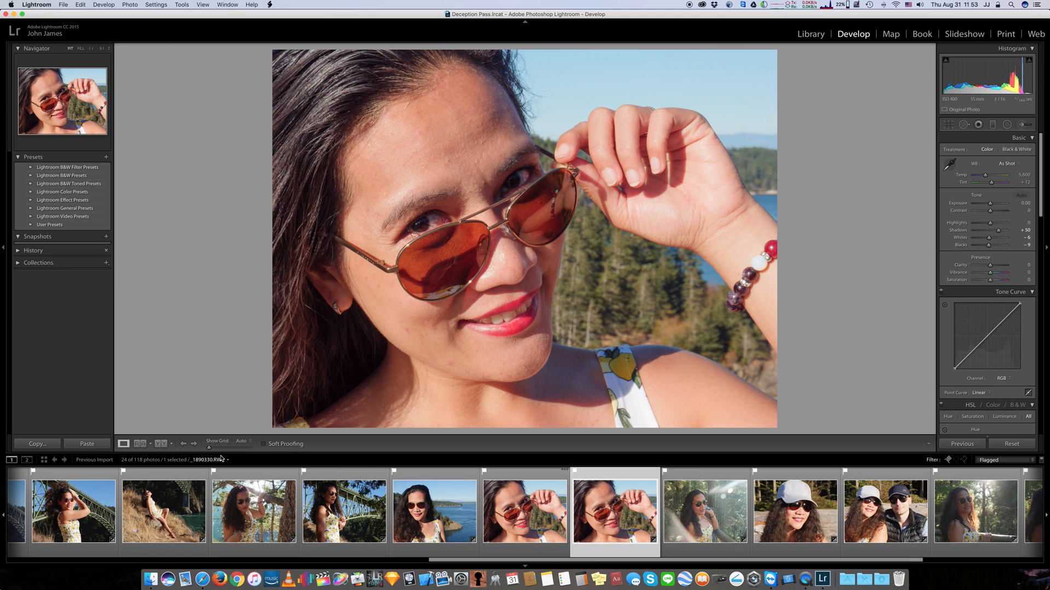
pyautogui.click(524, 510)
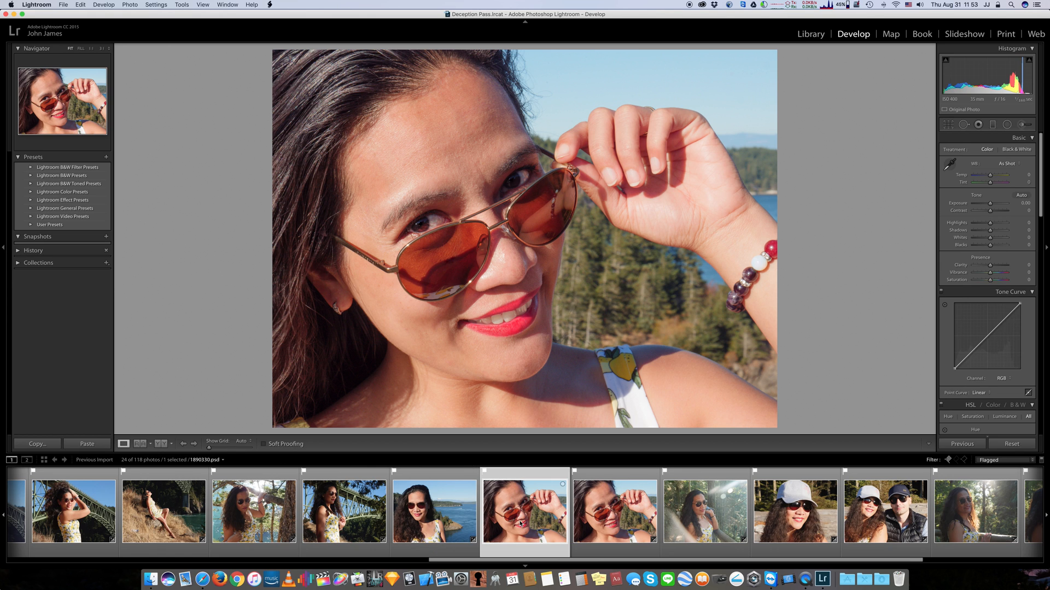
pyautogui.moveTo(522, 522)
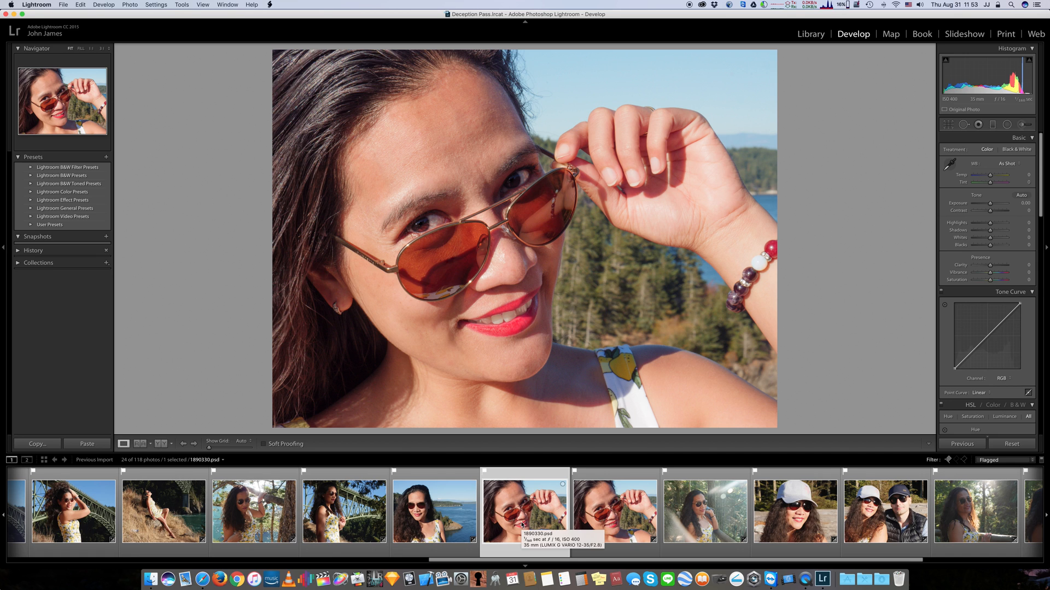
pyautogui.moveTo(526, 509)
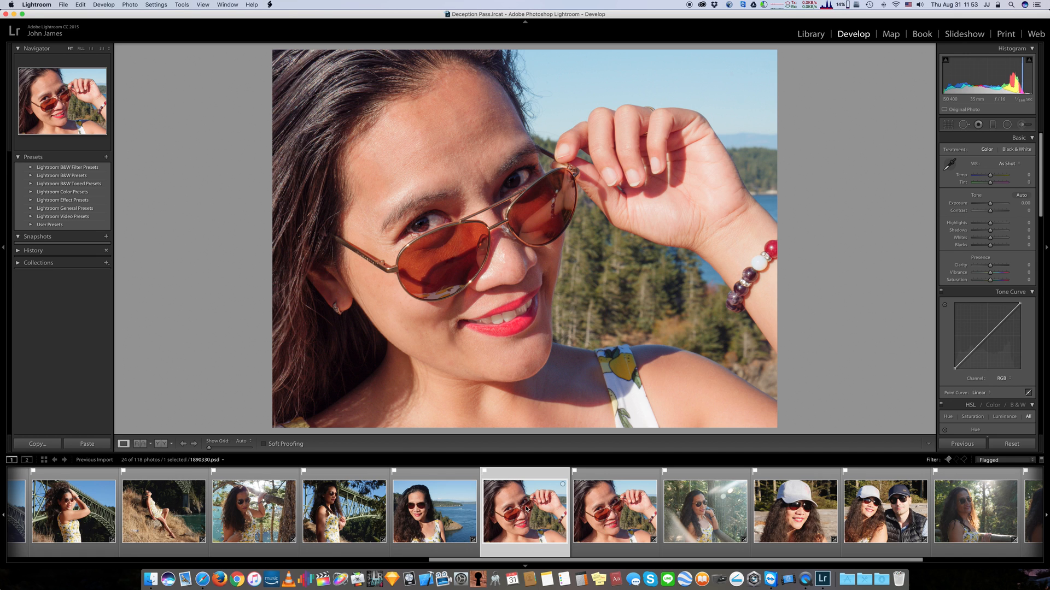
pyautogui.moveTo(525, 509)
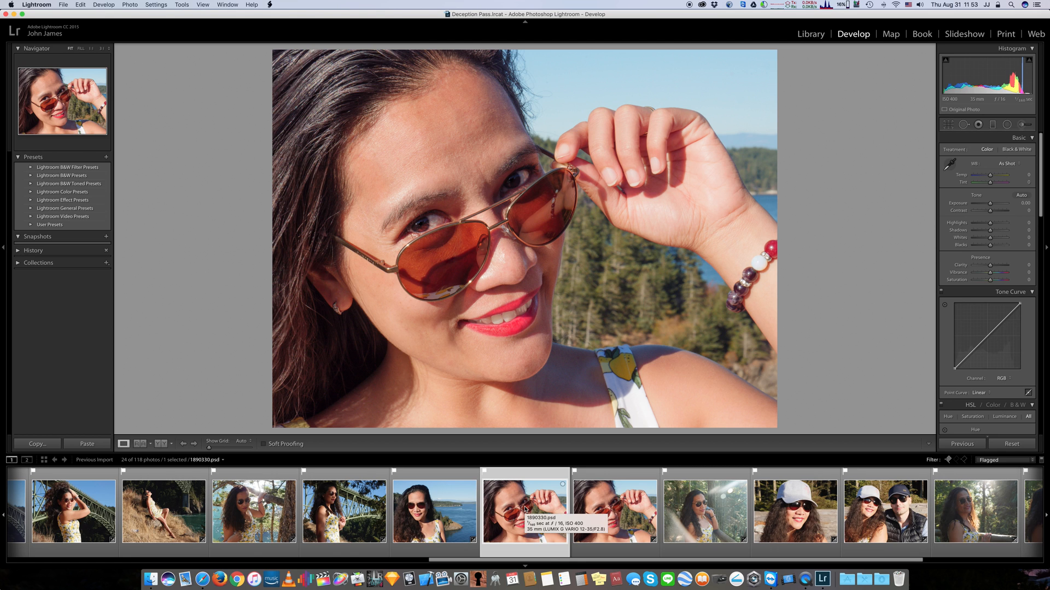
pyautogui.moveTo(690, 90)
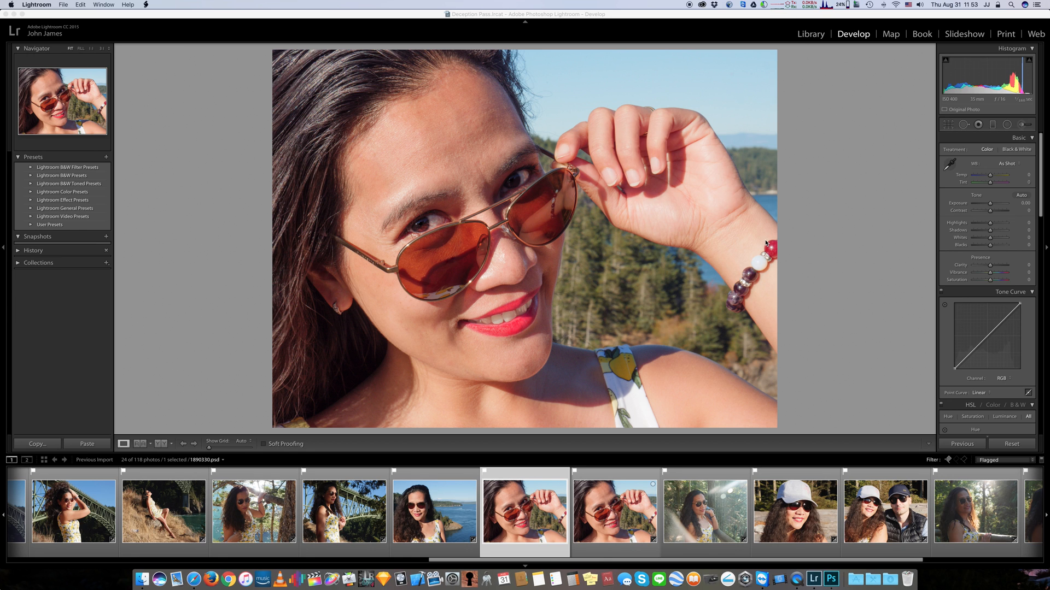
# Step: Switch to Photoshop and open 1890330.psd from Recent files
pyautogui.click(831, 579)
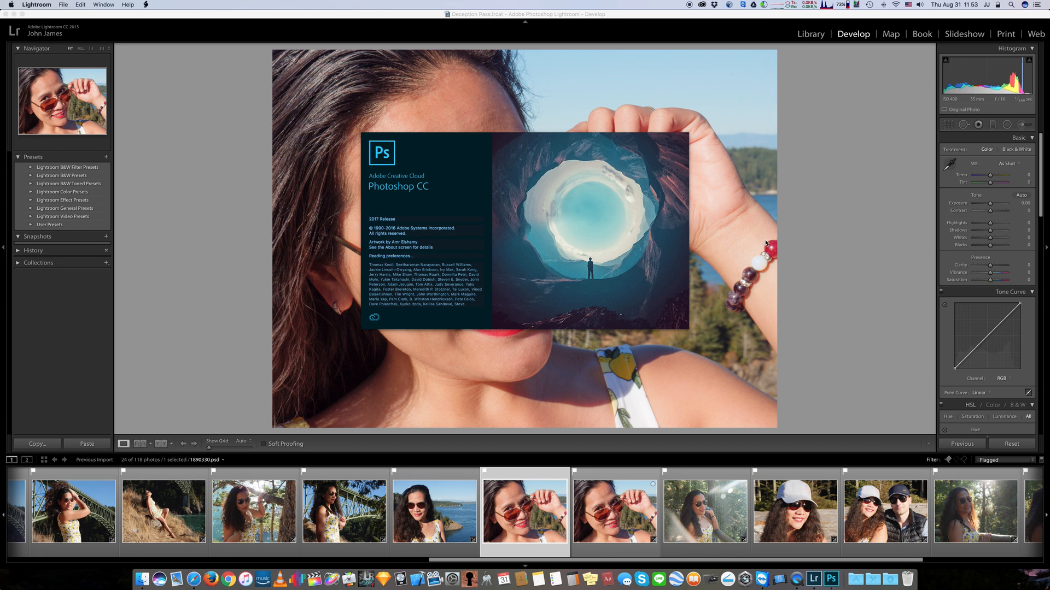
pyautogui.click(831, 579)
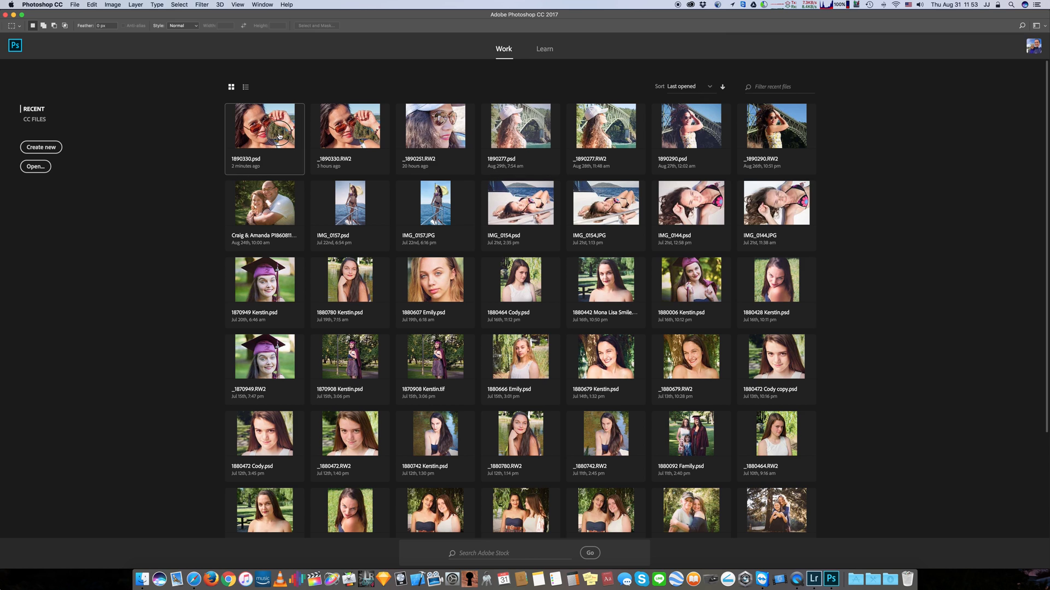
pyautogui.doubleClick(264, 126)
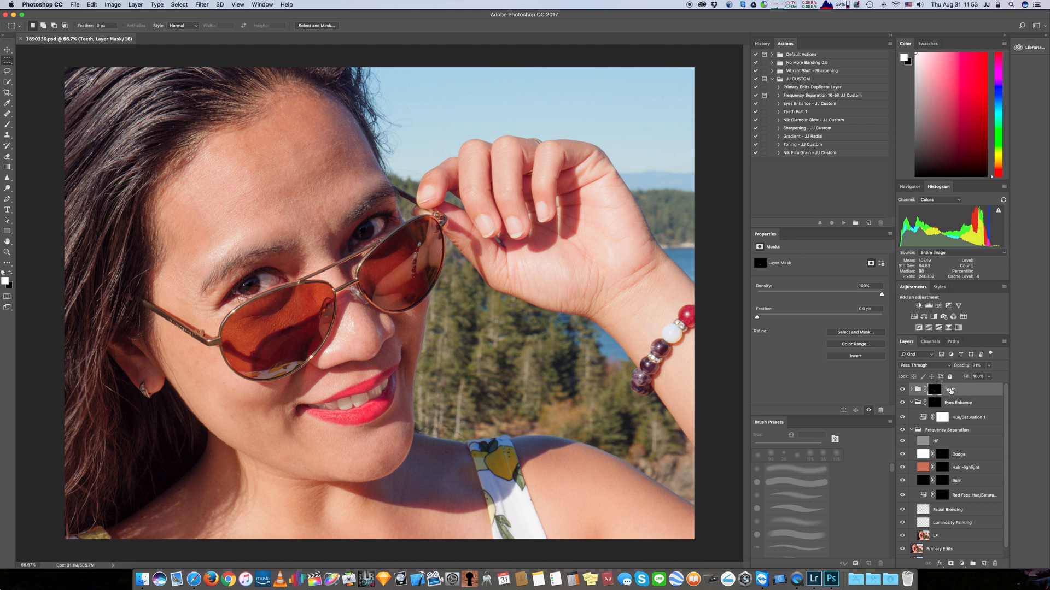
pyautogui.moveTo(940, 391)
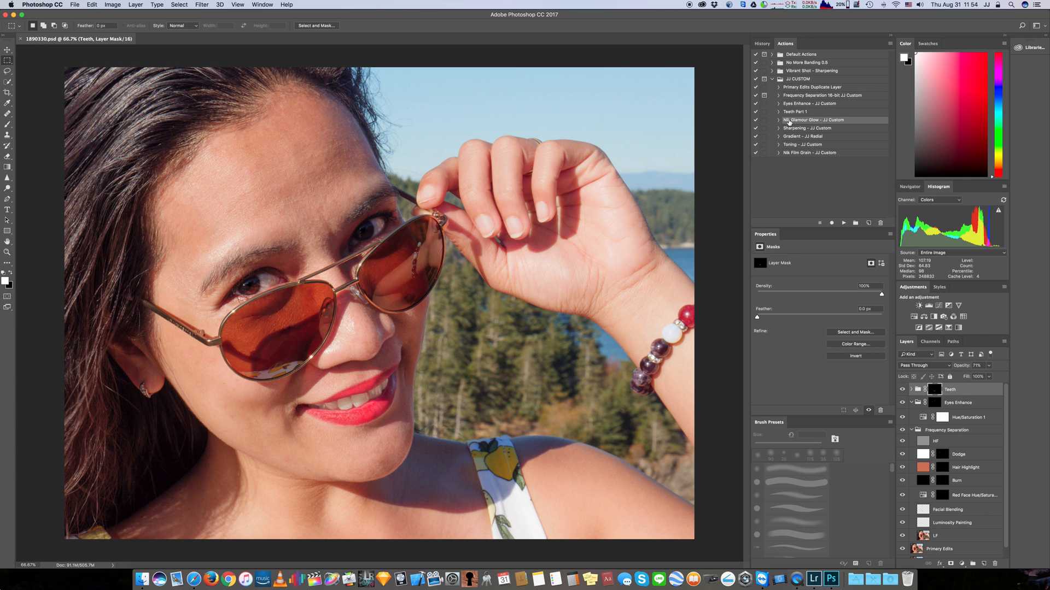
# Step: Inspect the Nik Glamour Glow action steps and target the top Teeth layer group
pyautogui.click(778, 120)
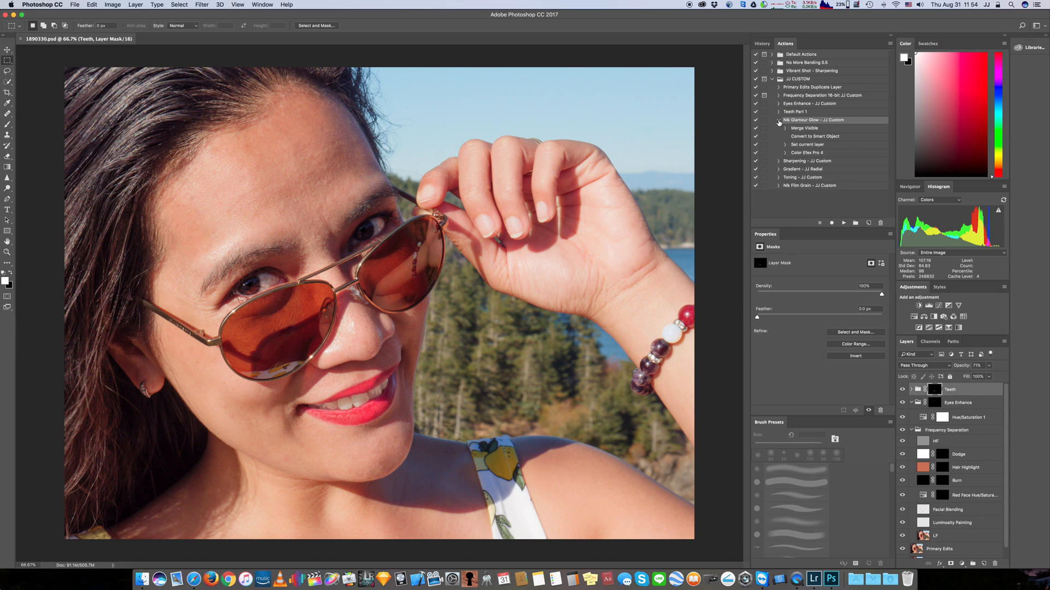
pyautogui.click(778, 120)
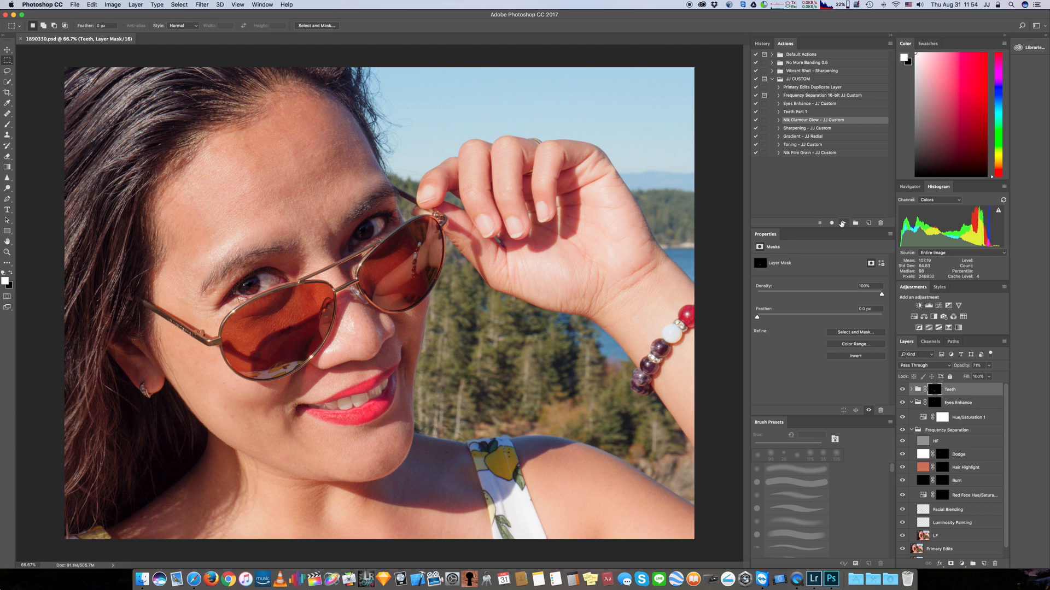
pyautogui.moveTo(843, 223)
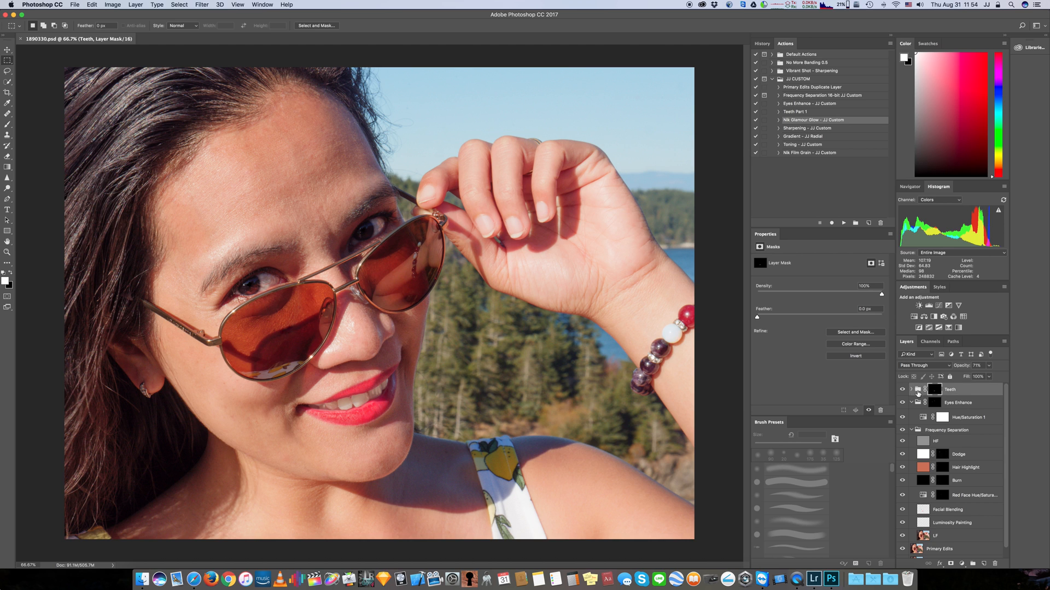
pyautogui.click(925, 390)
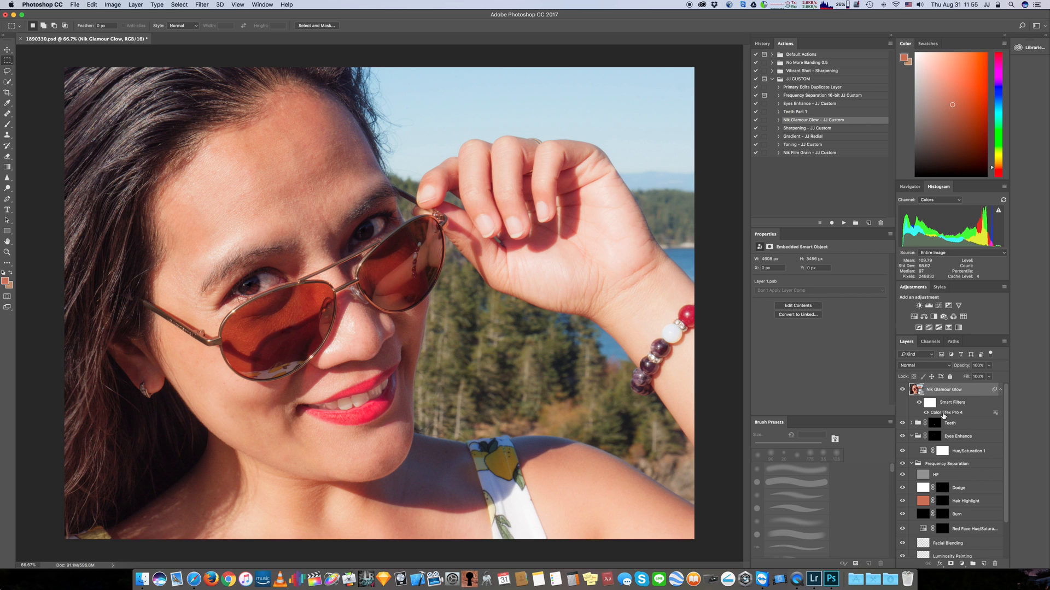
# Step: Open Color Efex Pro 4 and set Glamour Glow to 30% glow, −10% saturation, 0% warmth
pyautogui.doubleClick(954, 412)
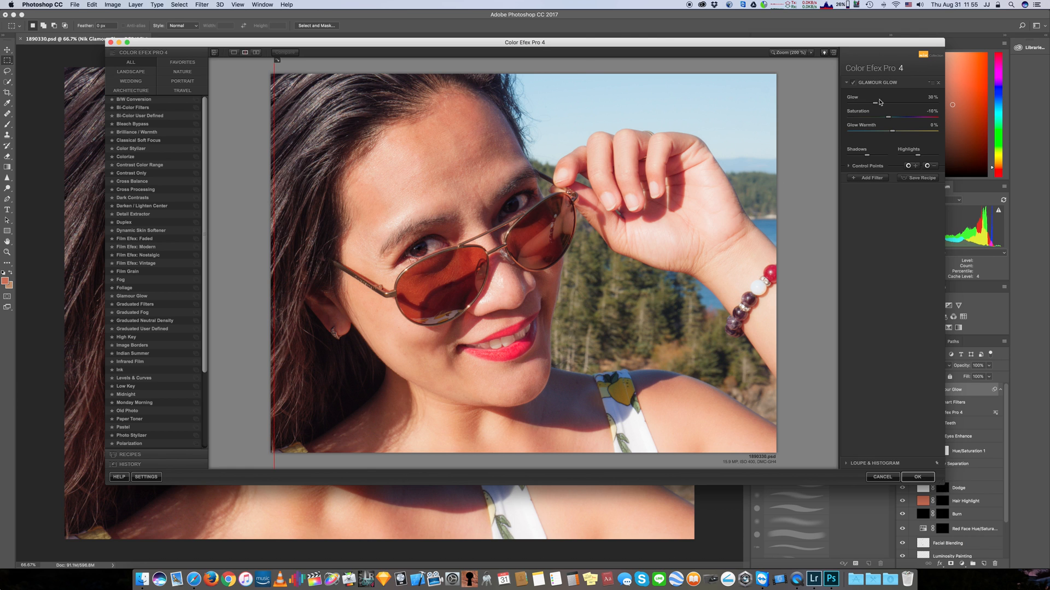
pyautogui.moveTo(875, 108)
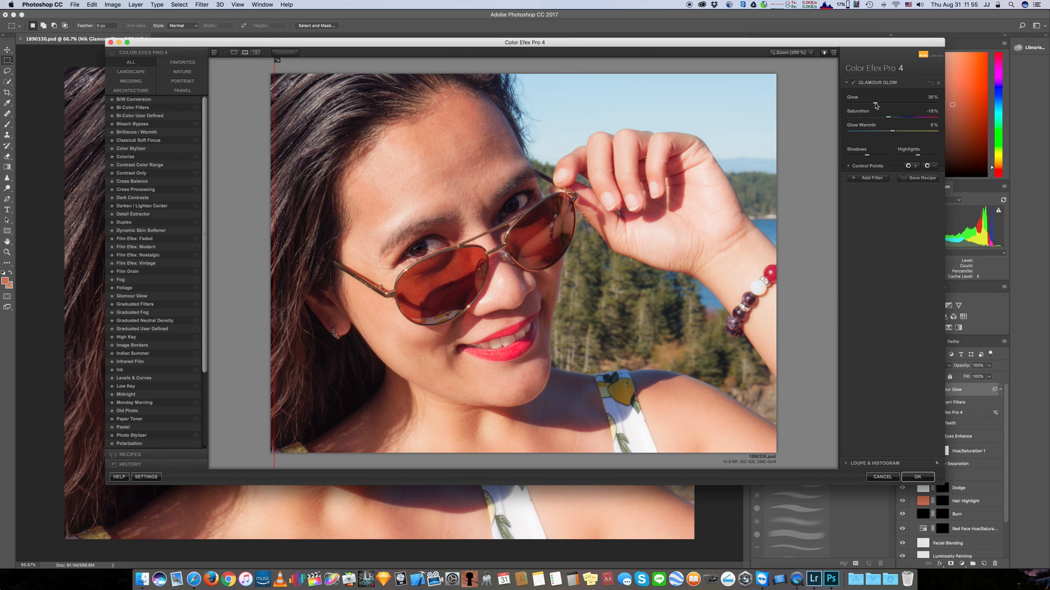
pyautogui.moveTo(886, 119)
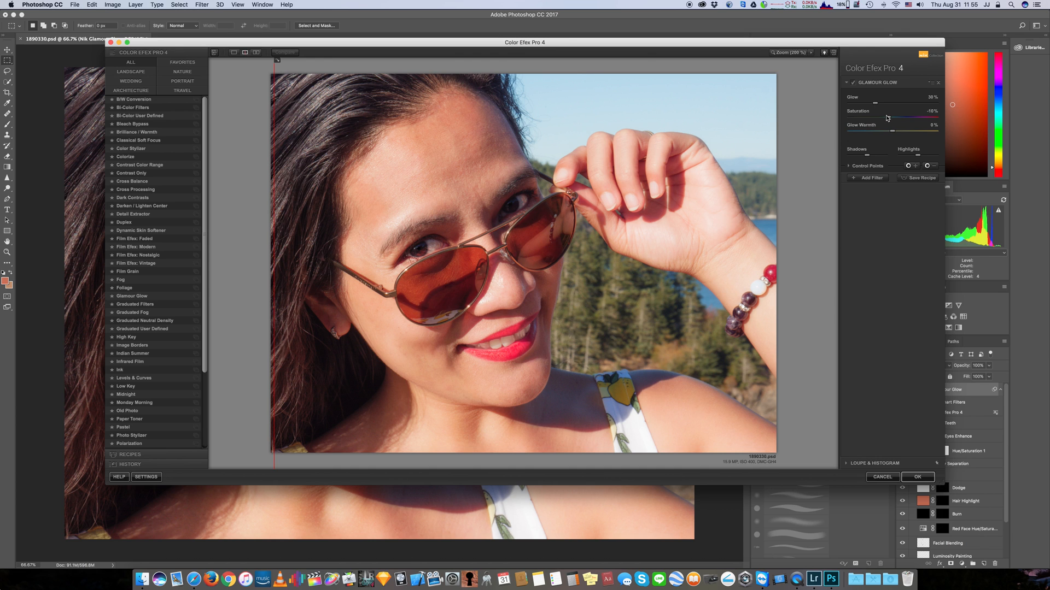
pyautogui.moveTo(875, 105)
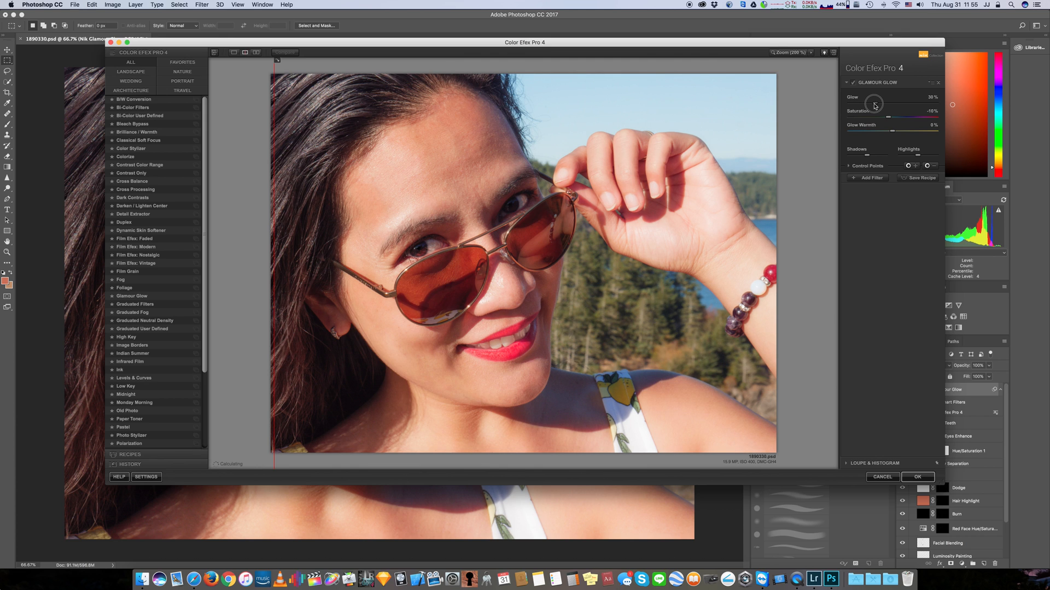
pyautogui.moveTo(879, 135)
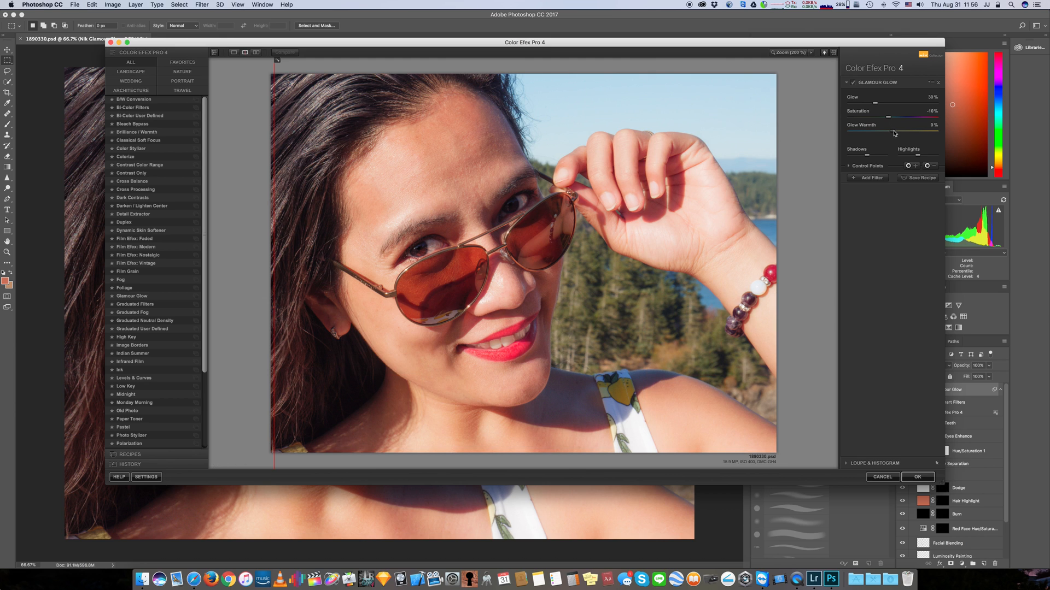
pyautogui.click(866, 157)
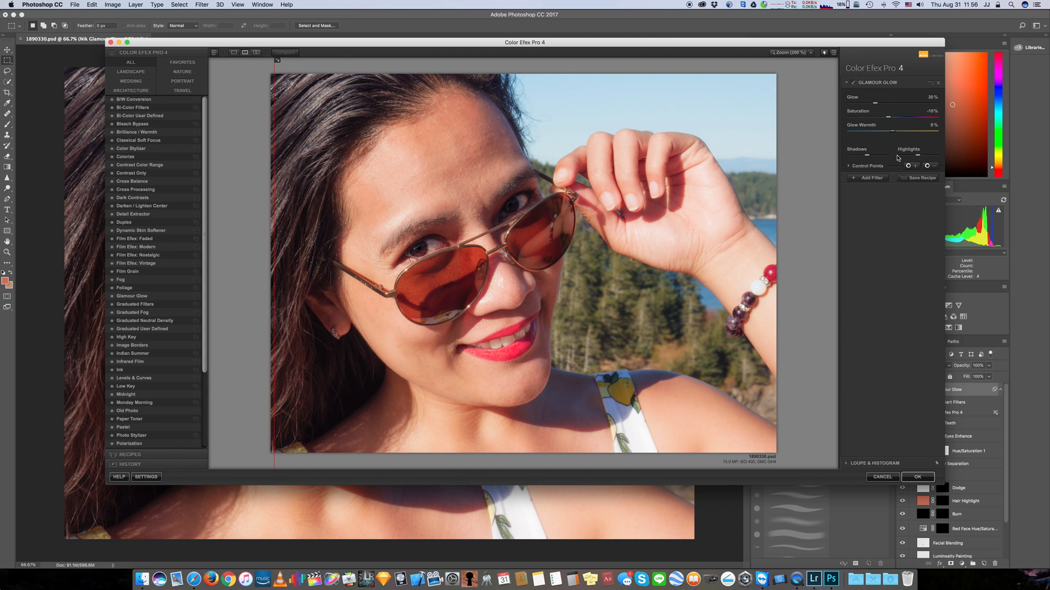
pyautogui.moveTo(892, 192)
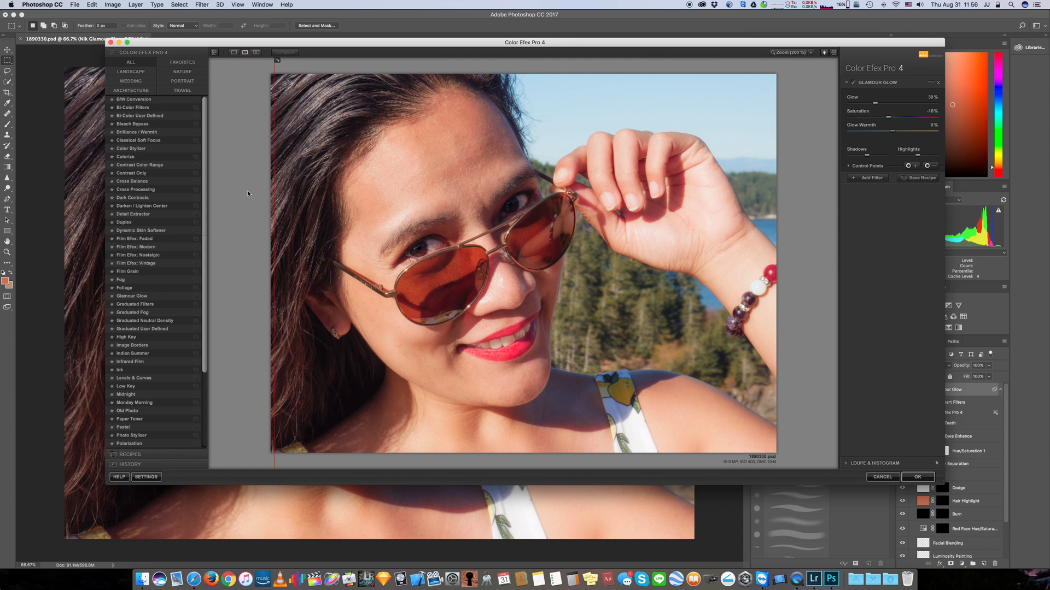
pyautogui.moveTo(881, 75)
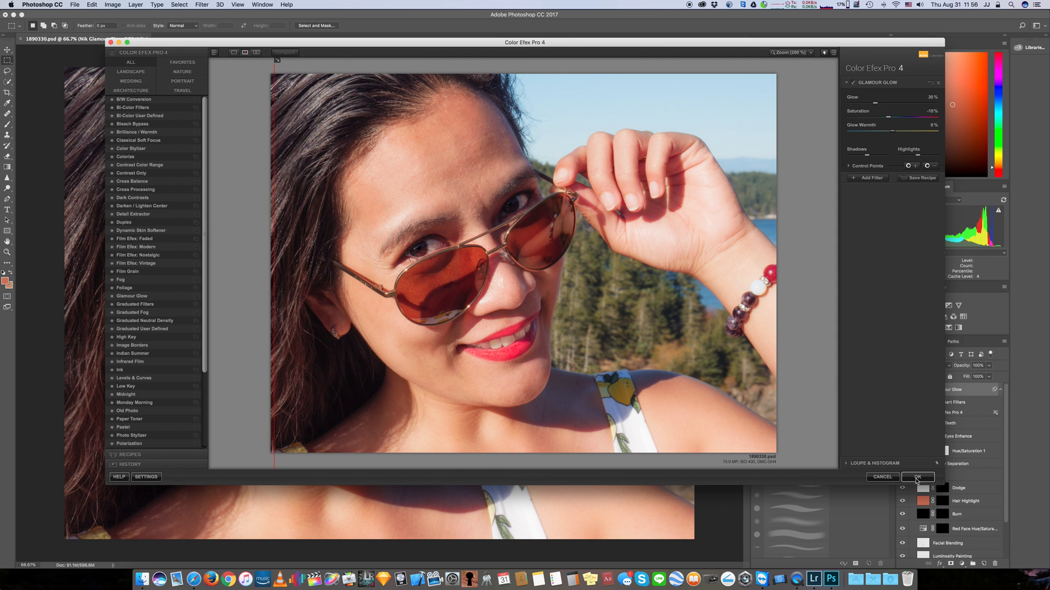
pyautogui.moveTo(963, 400)
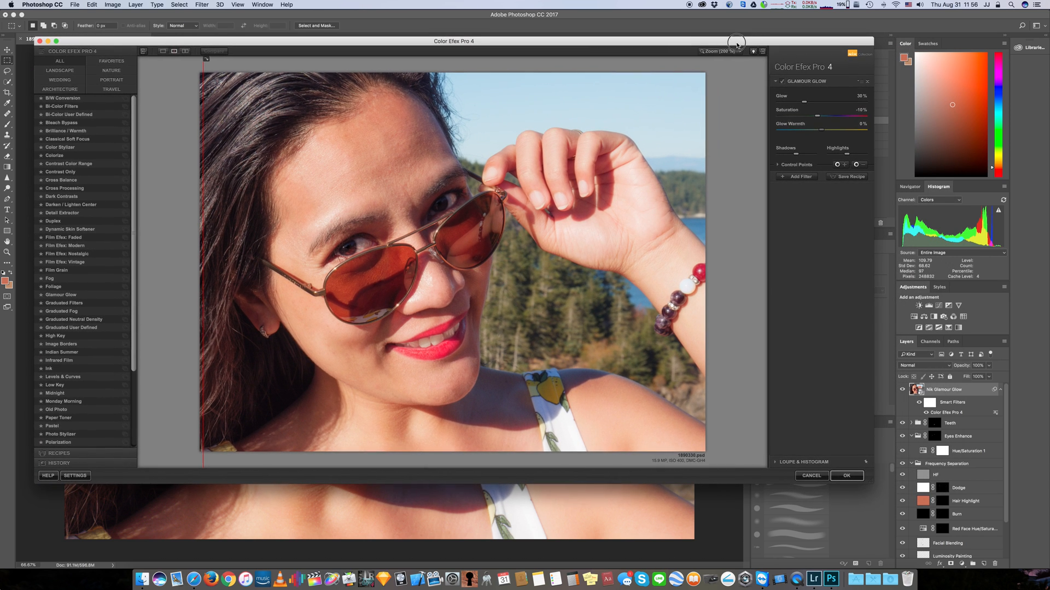
# Step: Click OK to apply the Glamour Glow back to the Photoshop smart object
pyautogui.click(846, 476)
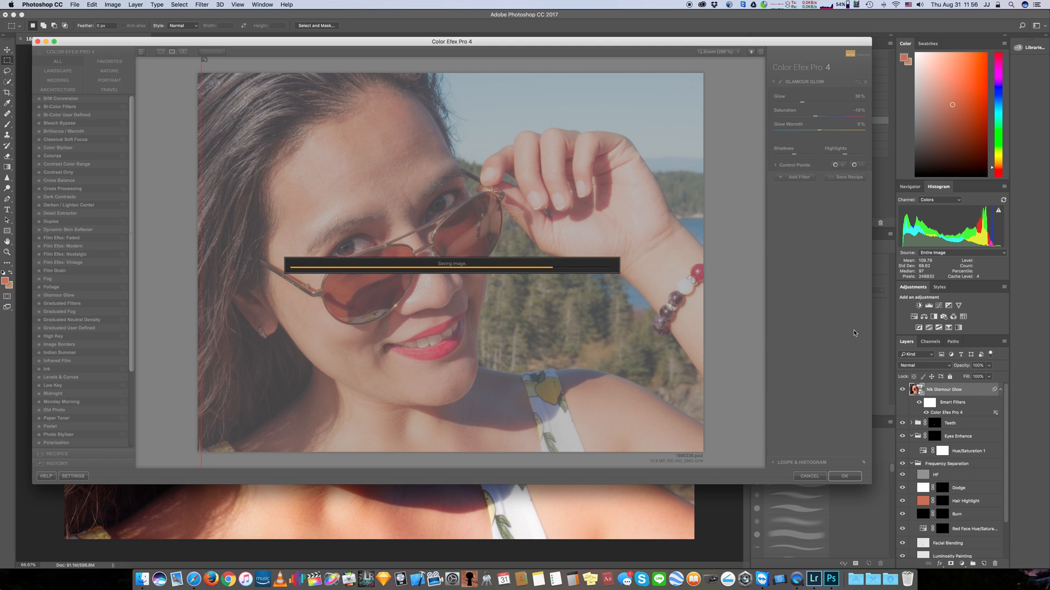
pyautogui.click(844, 476)
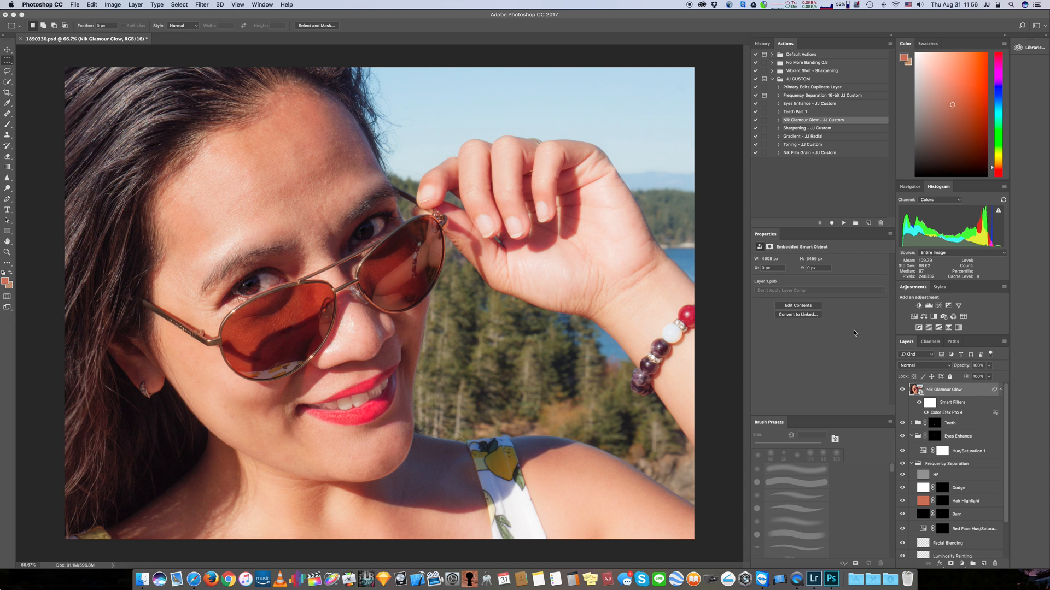